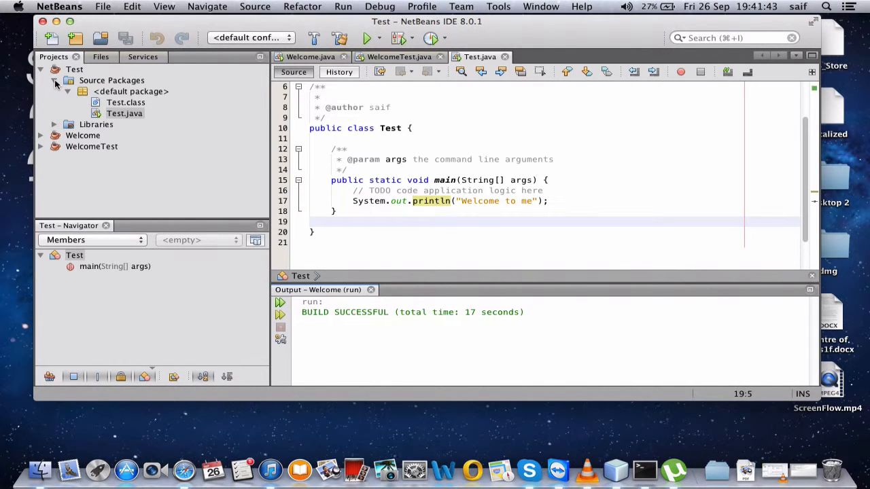
Collapse the Test project's source packages and start a new Java Application project
left_click(52, 37)
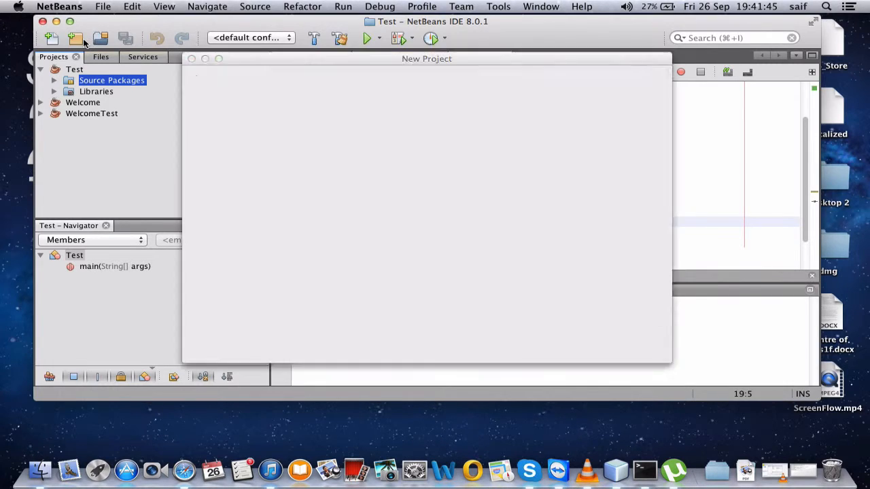
left_click(53, 37)
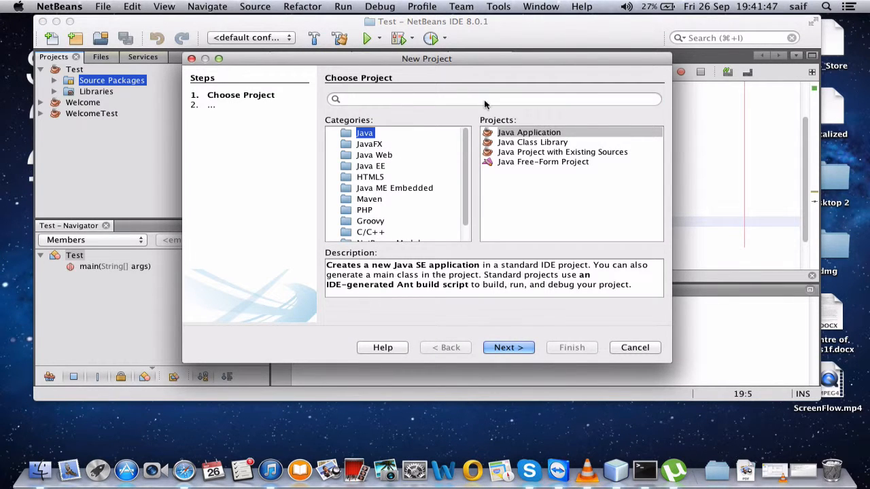
mouse_move(55, 7)
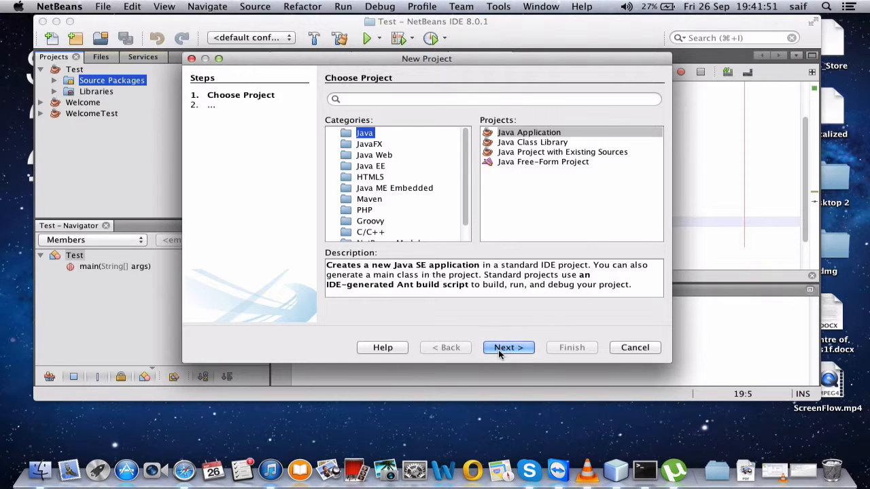
Create the Java Application project 'Testt' with main class 'Testt'
left_click(509, 347)
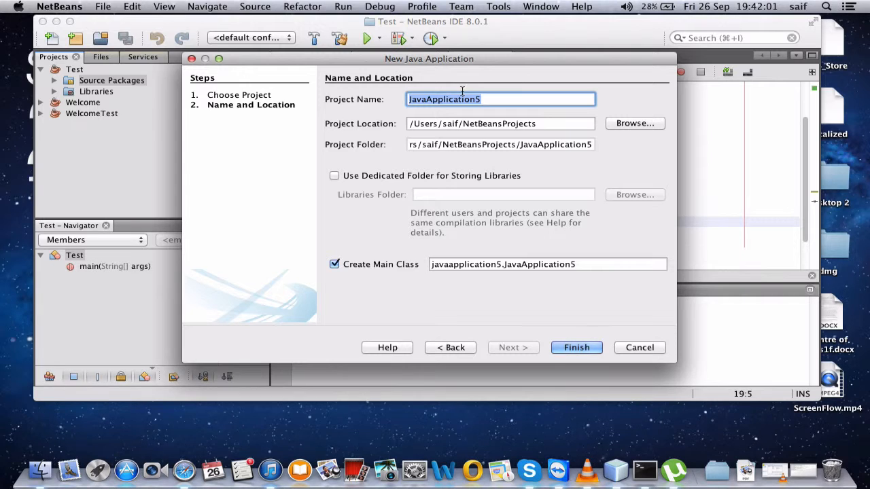
type("Testt")
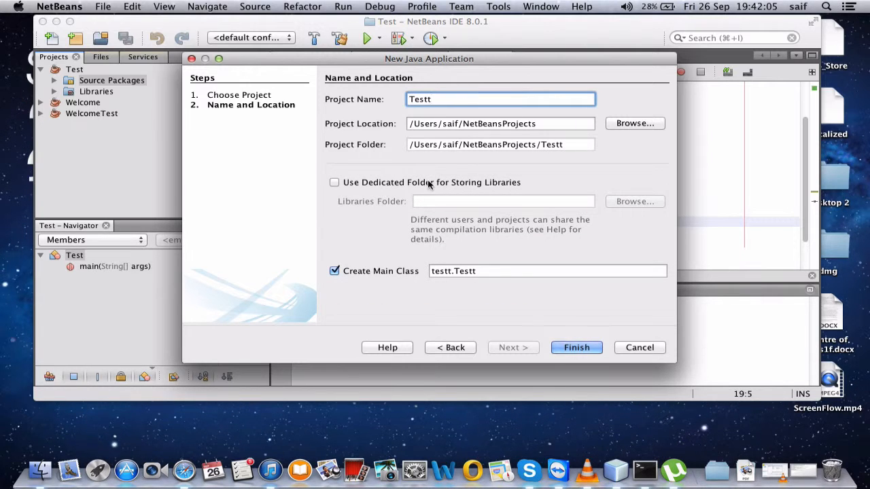
left_click(547, 270)
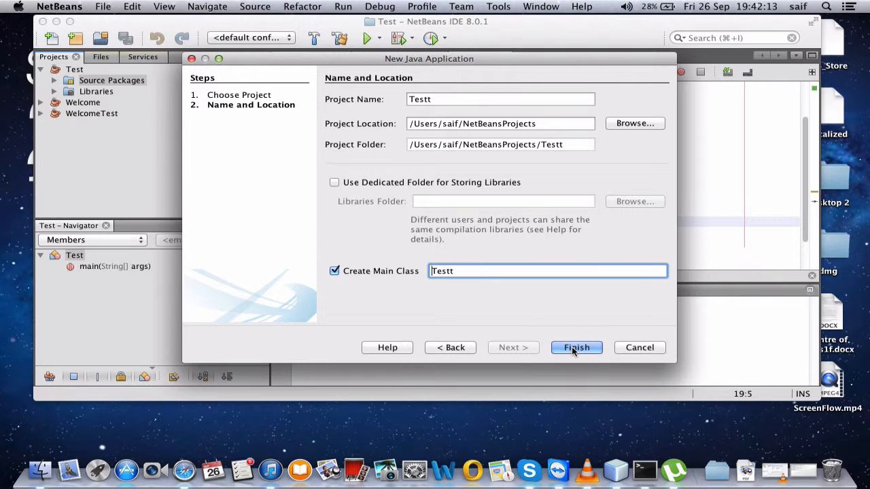
left_click(576, 347)
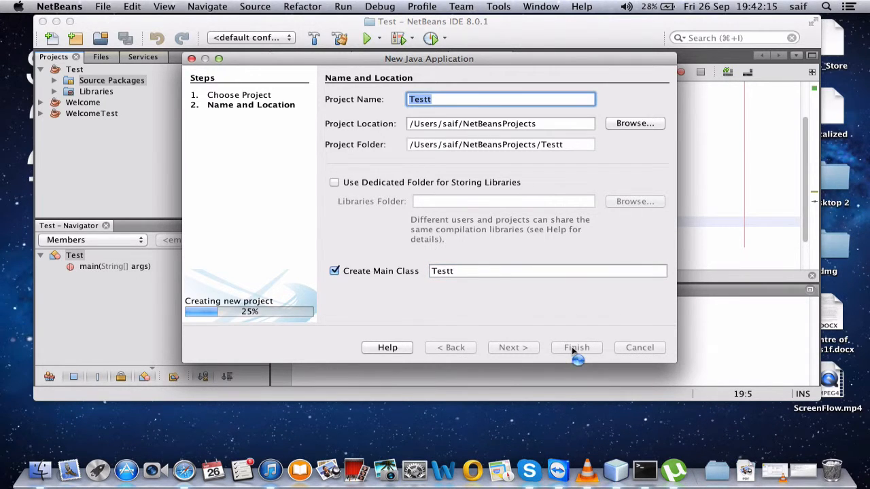
Add System.out.println(" Welcome To Youtube"); to Testt's main method and save the file
left_click(576, 347)
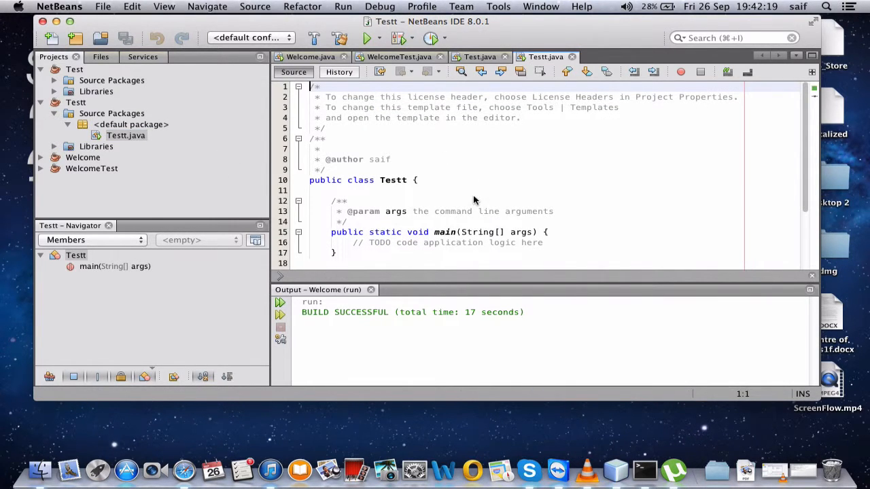
scroll("down", 3)
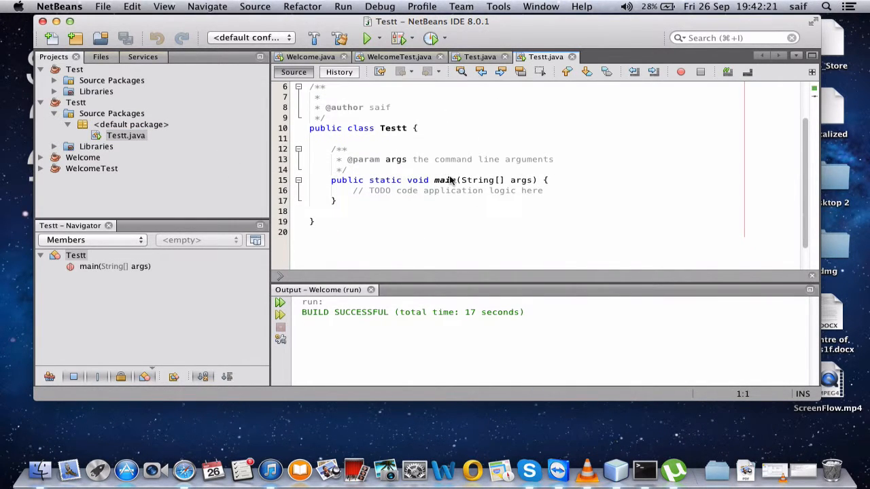
mouse_move(567, 189)
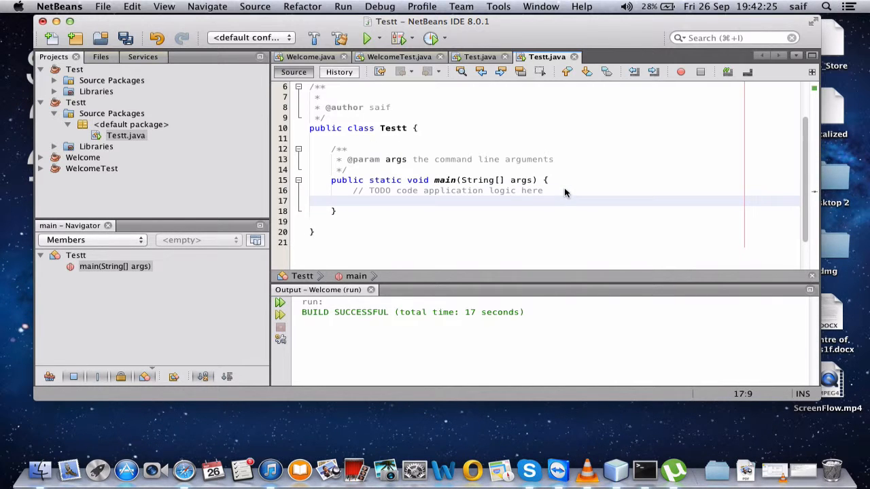
type("System.out")
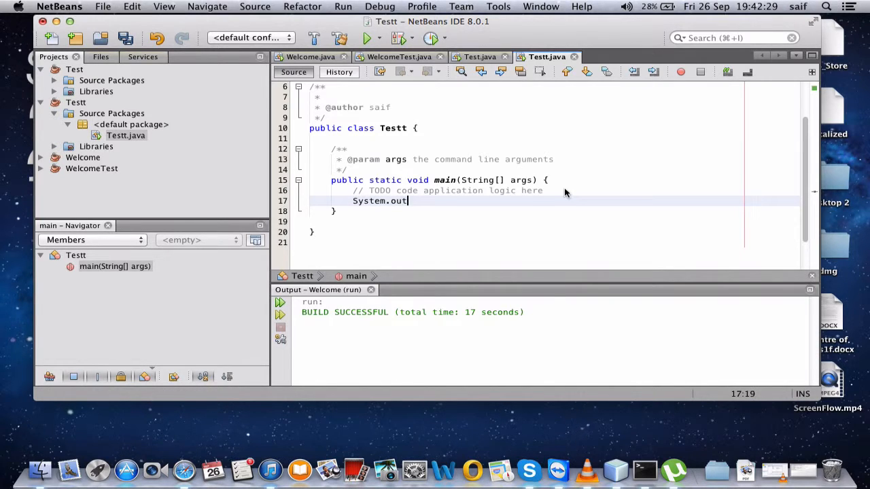
type(".println(\" Welcome To You\");")
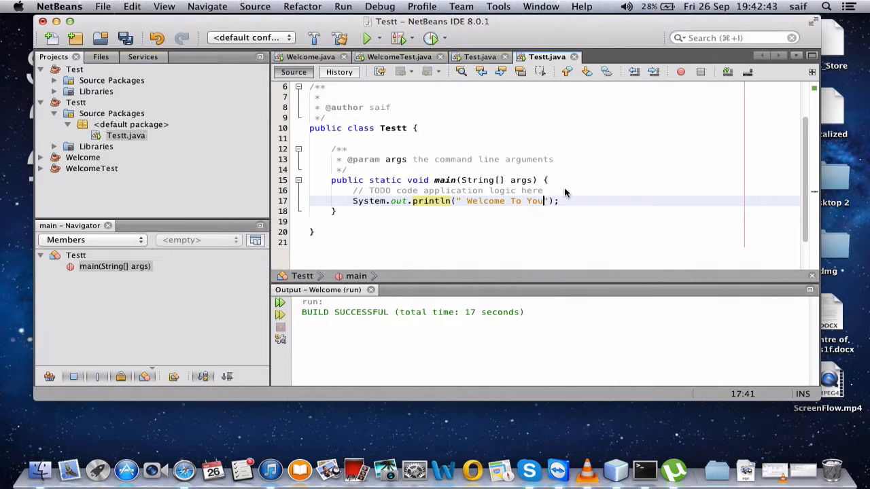
type("tube")
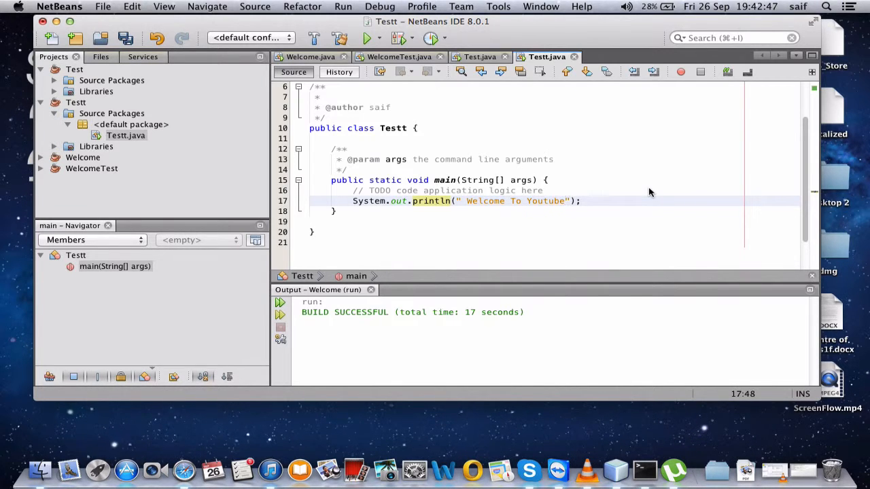
key("cmd+s")
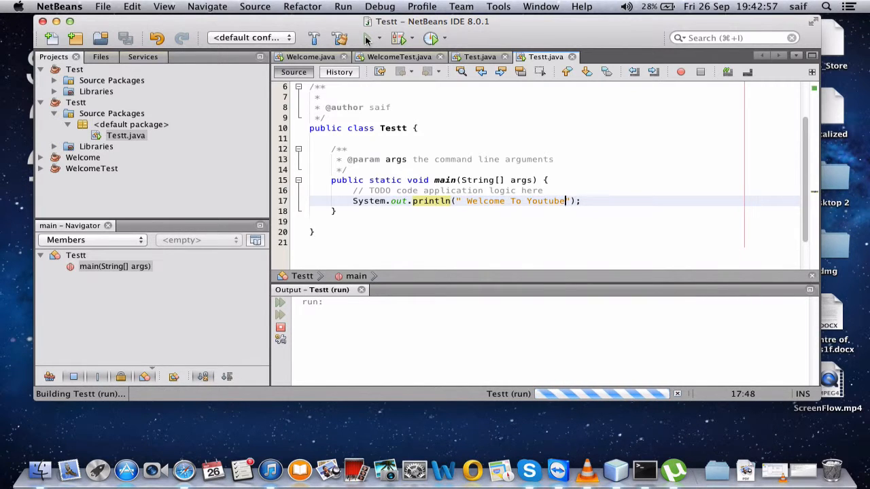
mouse_move(367, 37)
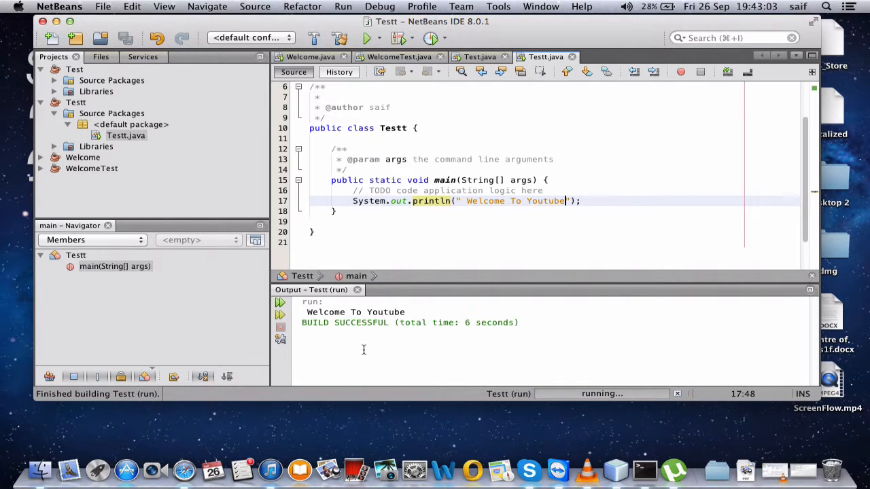
Run the Testt project and confirm 'Welcome To Youtube' appears with a successful build
double_click(325, 312)
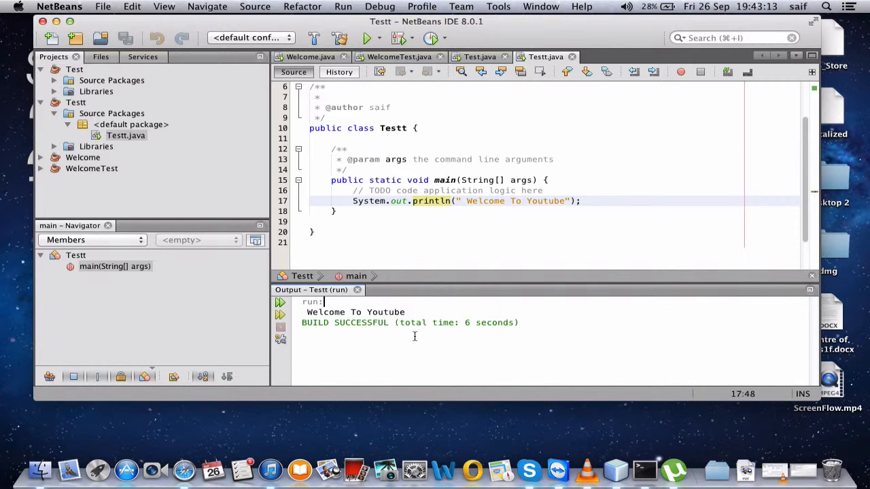
mouse_move(629, 319)
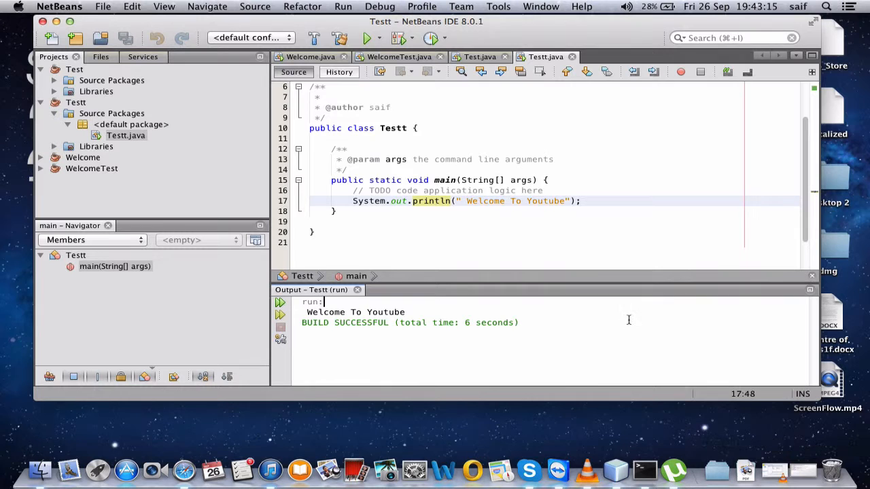
mouse_move(586, 469)
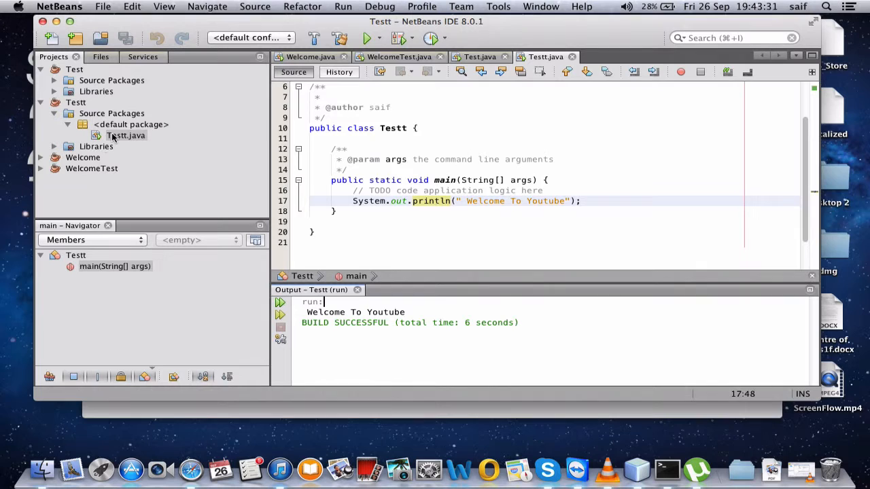
Review Testt.java's properties and runtime classpath, close the dialog, and switch to Terminal
right_click(125, 135)
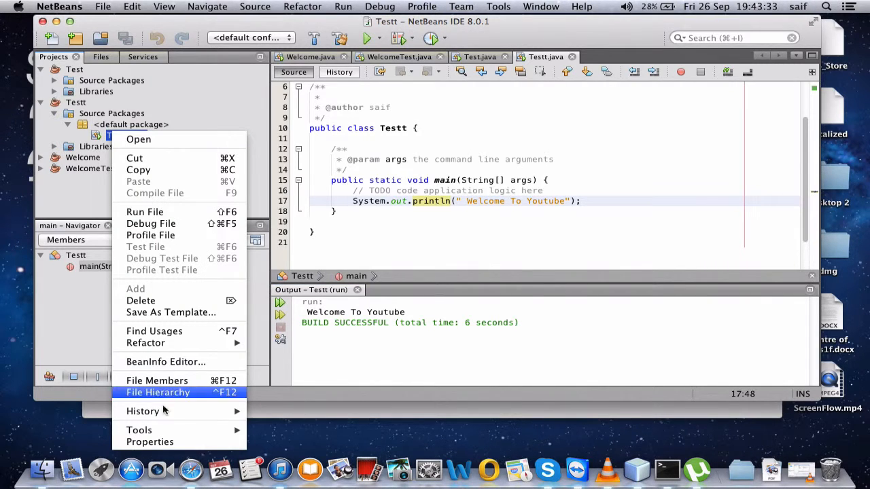
left_click(150, 441)
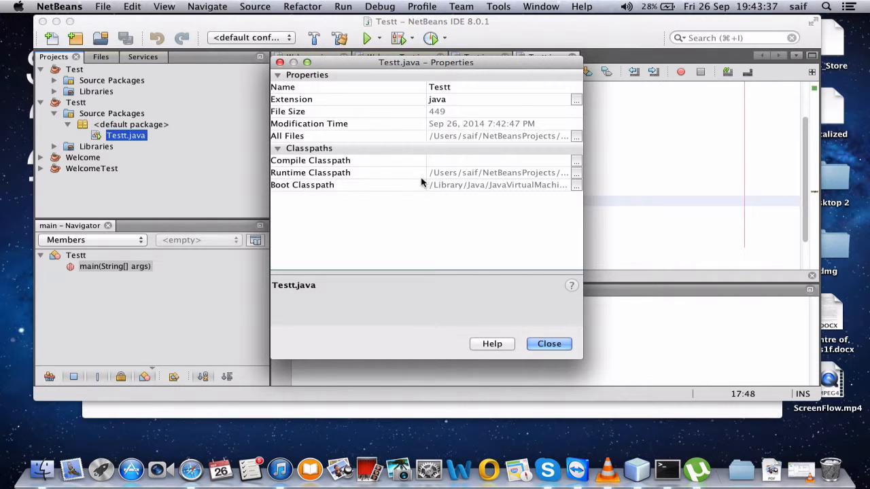
mouse_move(516, 182)
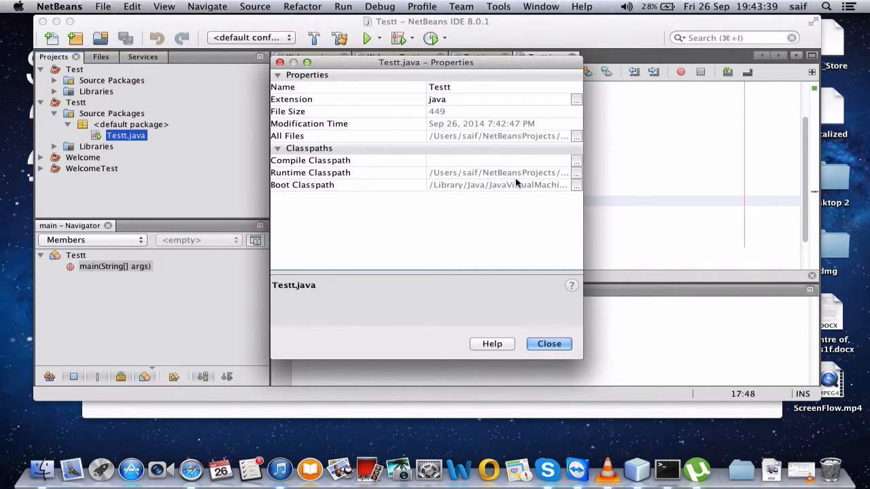
left_click(310, 172)
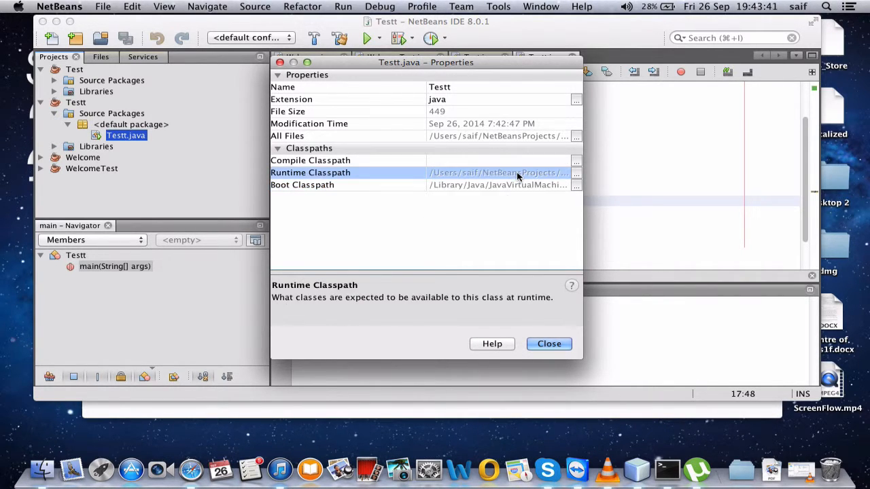
mouse_move(510, 324)
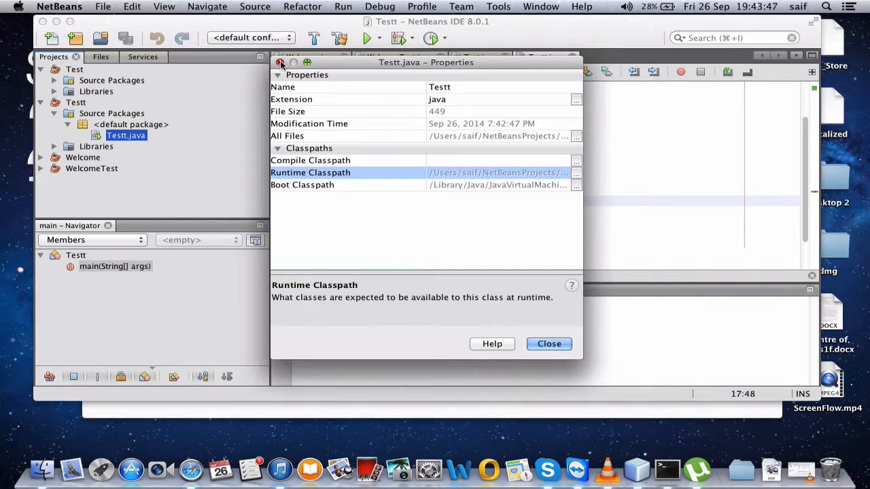
left_click(549, 343)
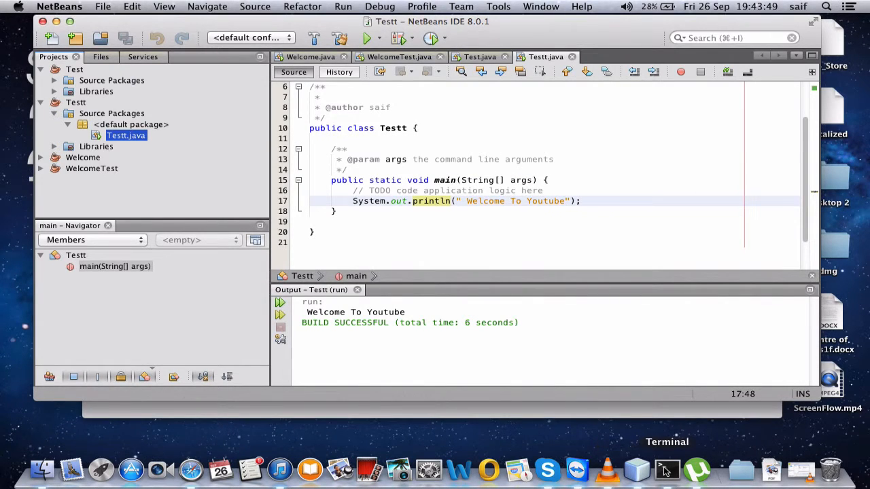
left_click(666, 469)
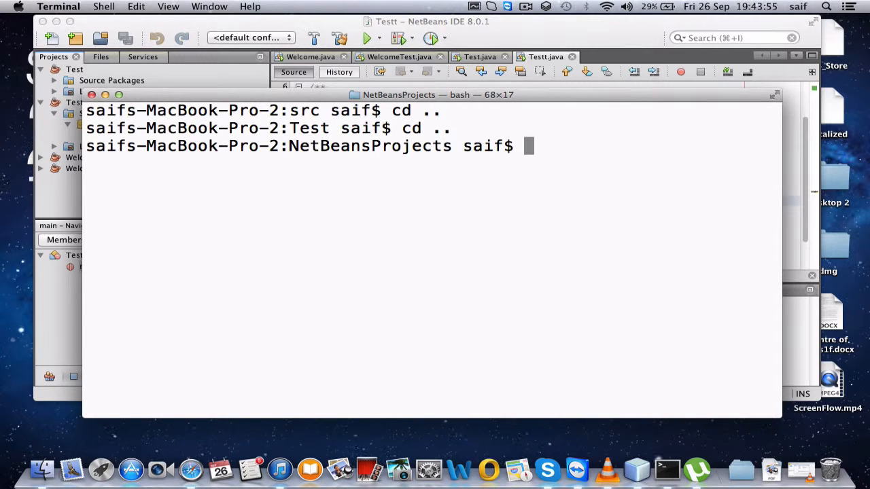
Navigate from NetBeansProjects into Testt/src, listing each folder to find Testt.java
type("ls")
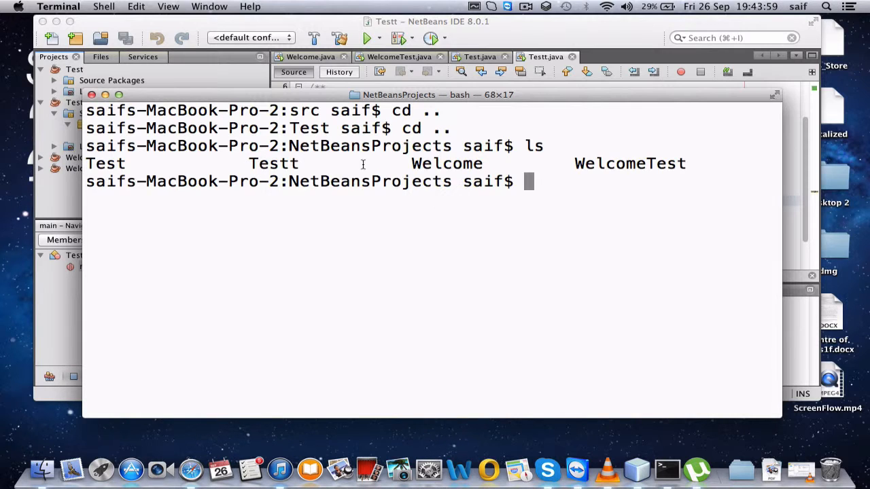
type("cd Testt")
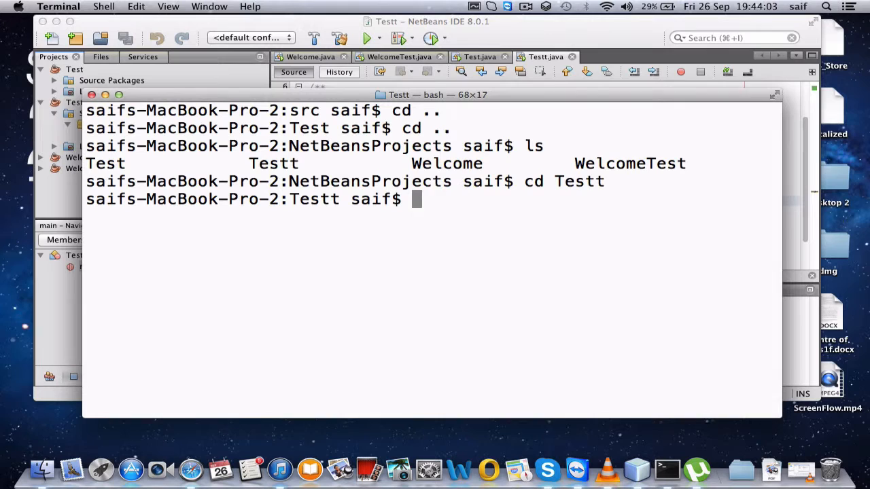
type("ls")
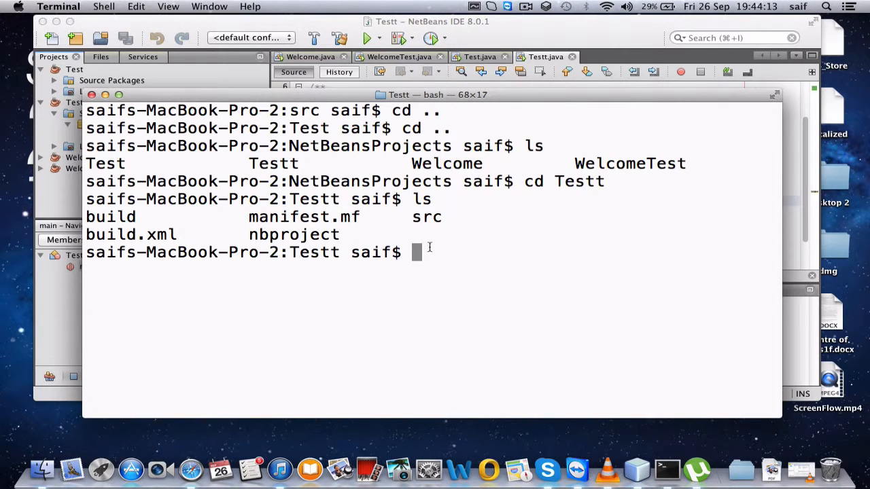
type("cd src")
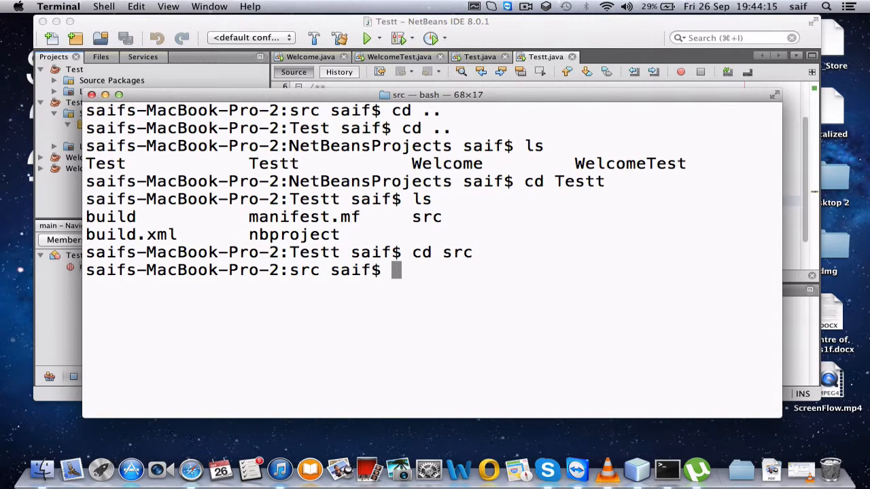
type("ls")
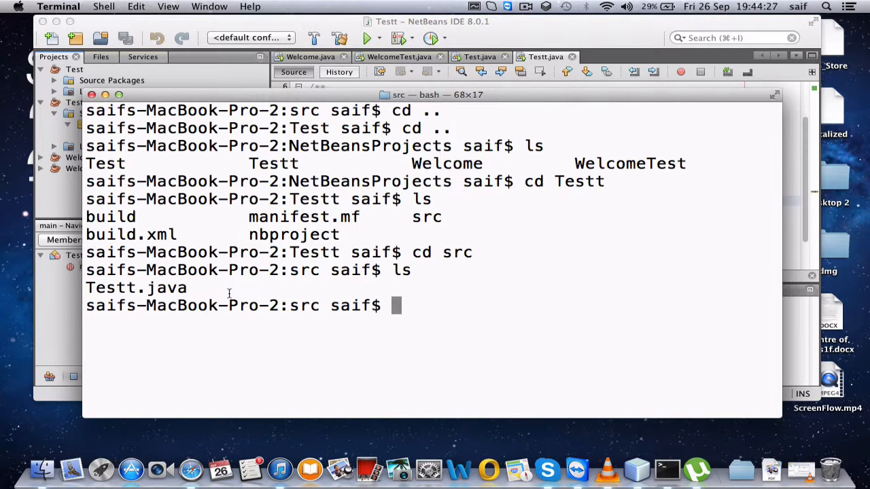
type("javac")
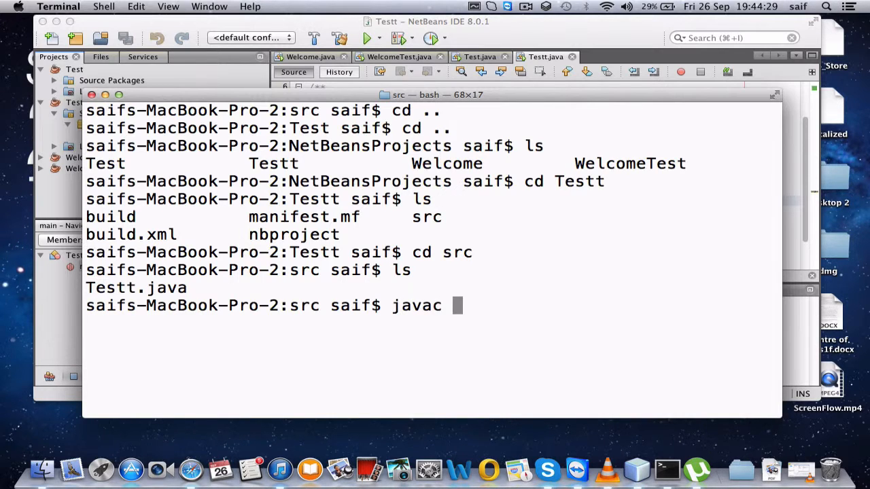
Compile Testt.java with javac and list the folder to confirm Testt.class exists
type("Testt")
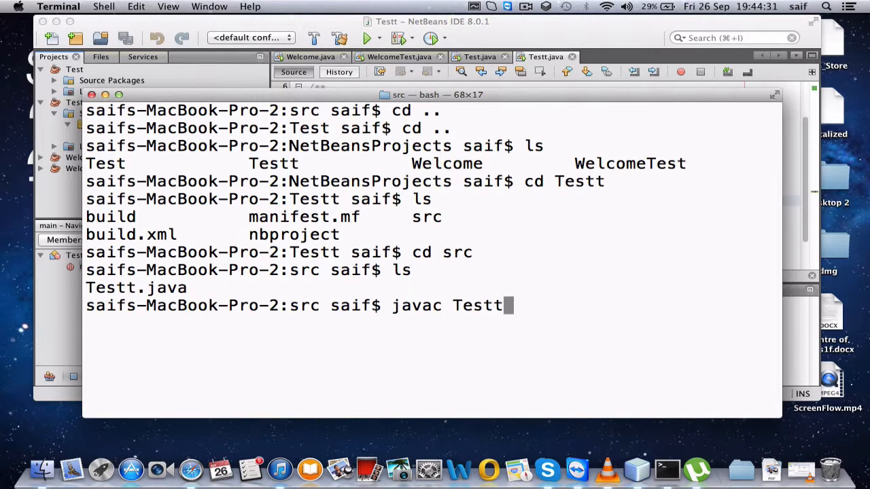
type(".java")
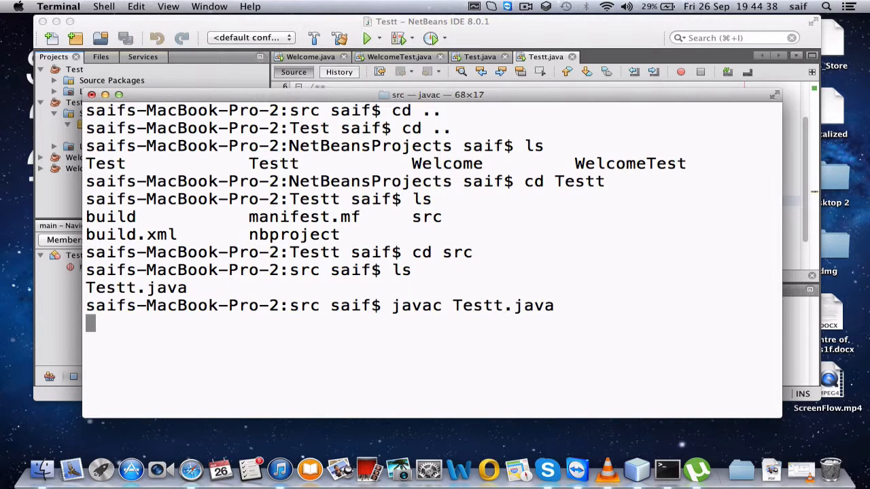
key("Return")
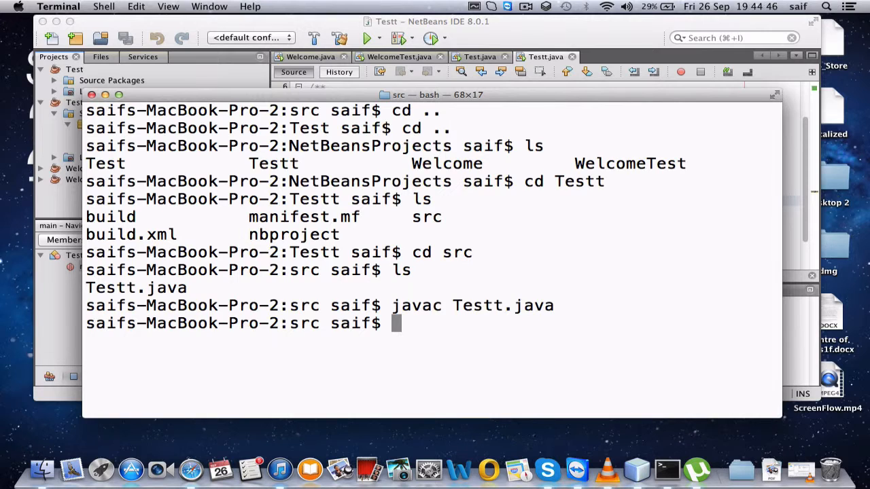
mouse_move(434, 320)
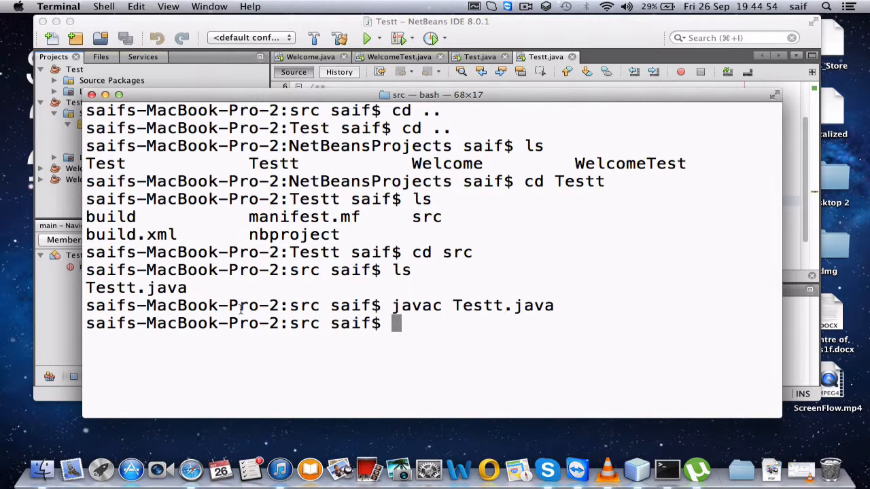
type("ls")
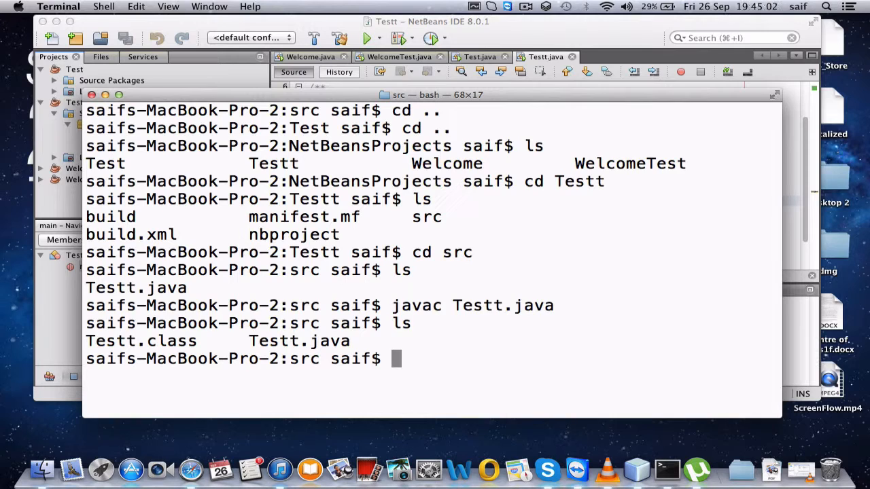
Run 'java Testt' and select the printed 'Welcome To Youtube' output line
type("j")
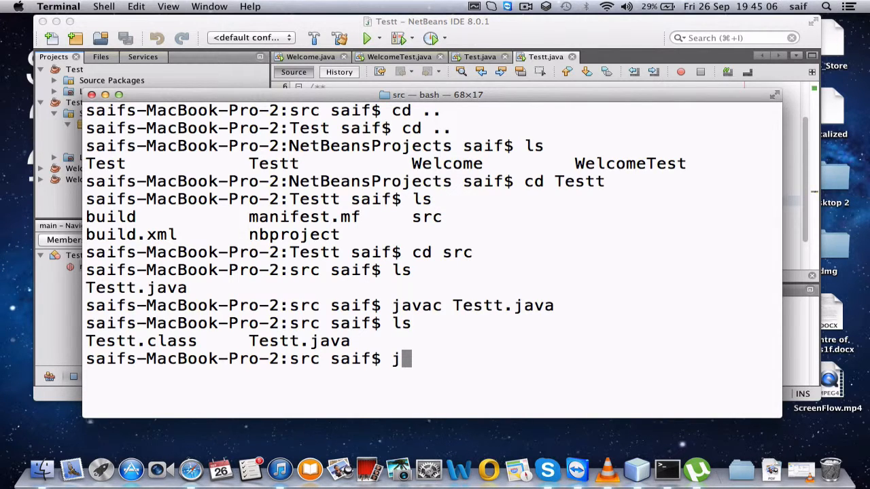
type("ja")
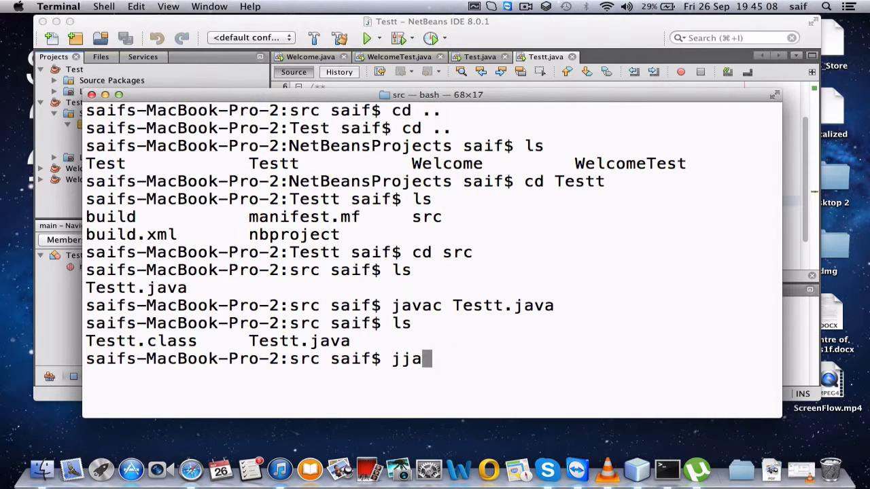
type("java")
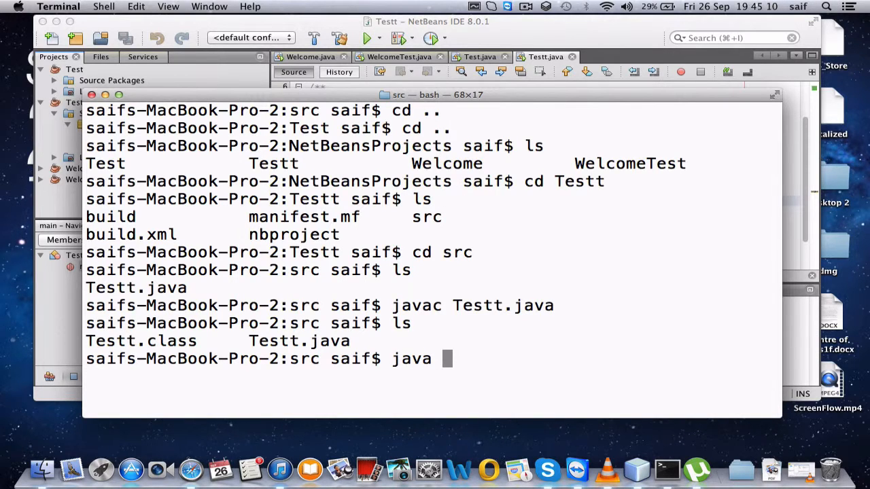
type("Tes")
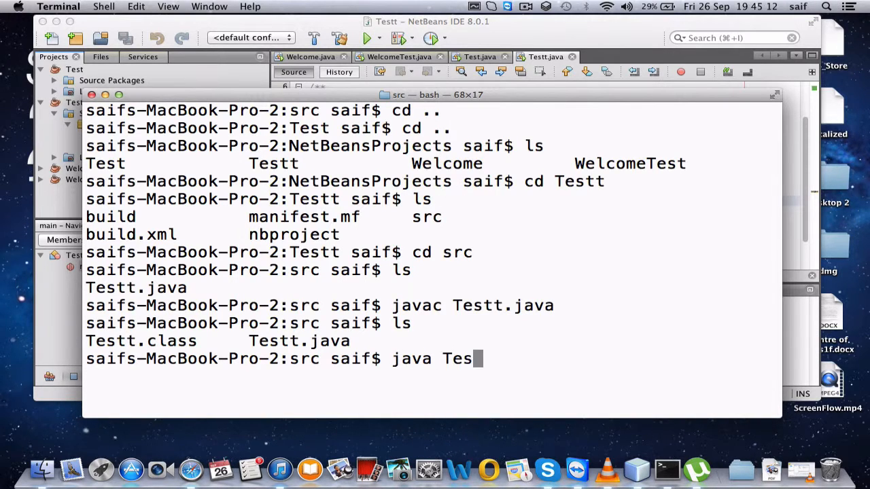
type("tt")
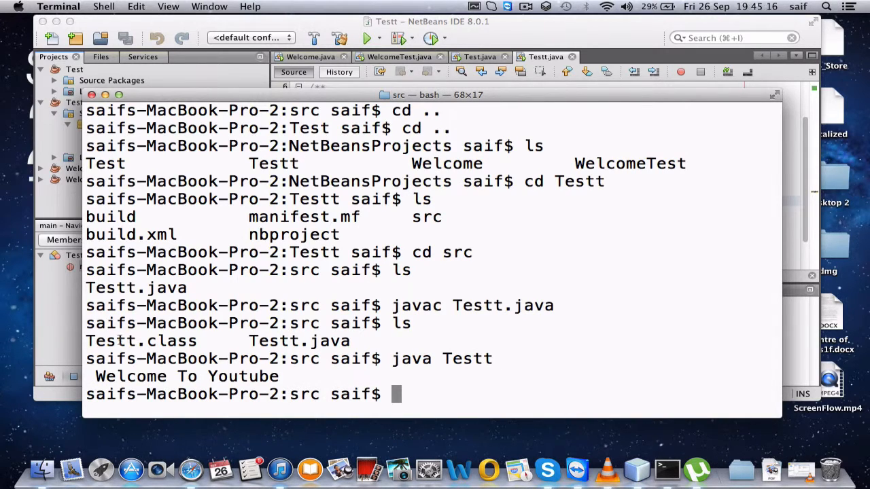
left_click_drag(96, 376, 231, 394)
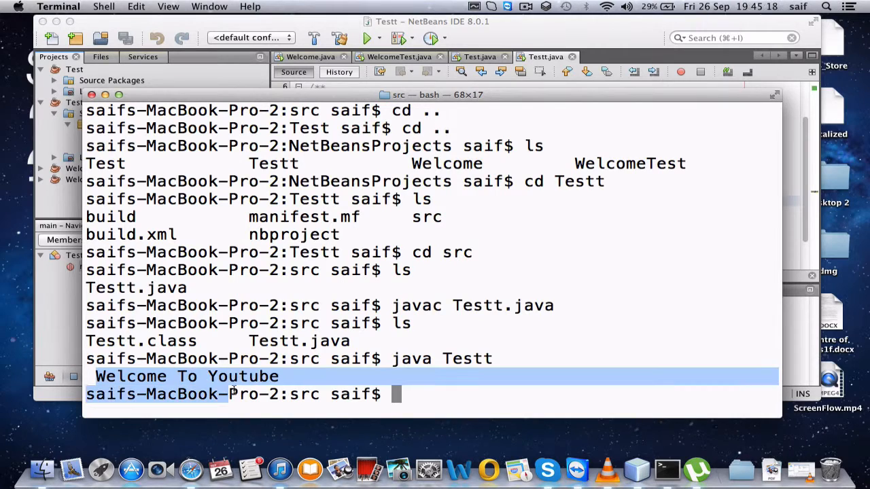